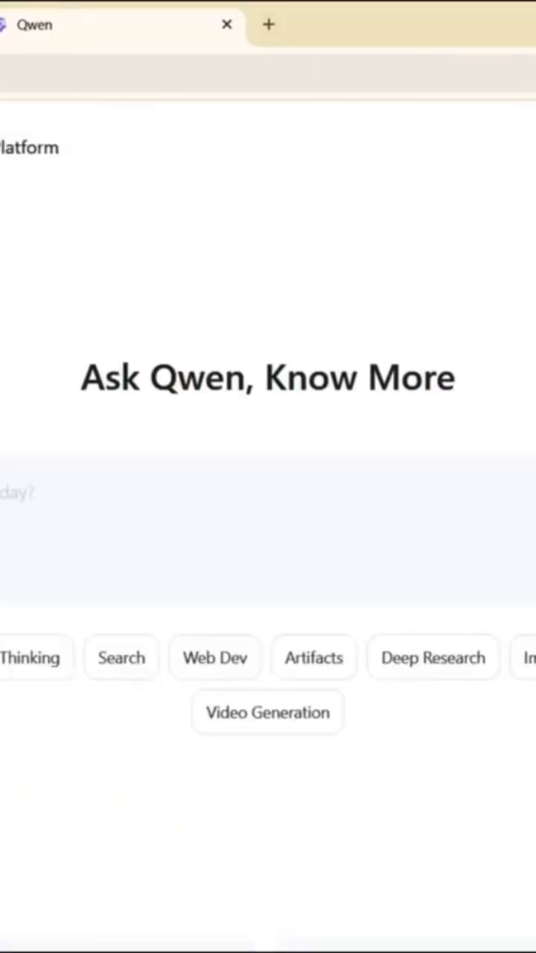
Sign in to Qwen and play the generated 5-second clip of an elephant walking through a sunlit forest
left_click(268, 24)
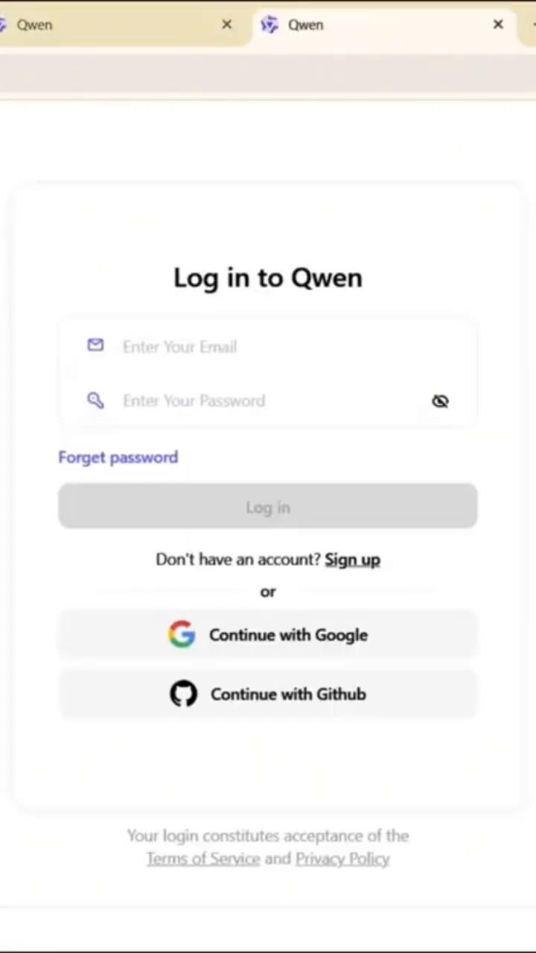
left_click(268, 506)
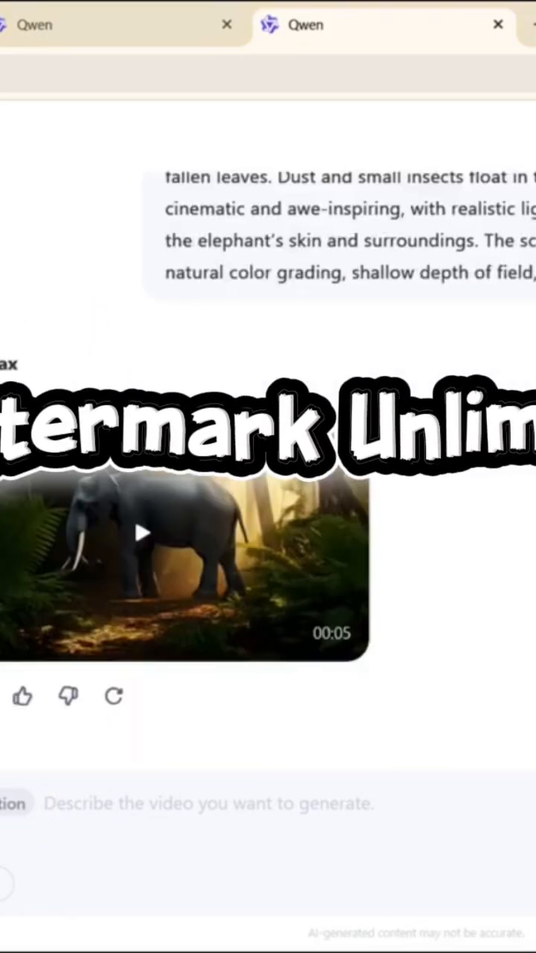
left_click(143, 533)
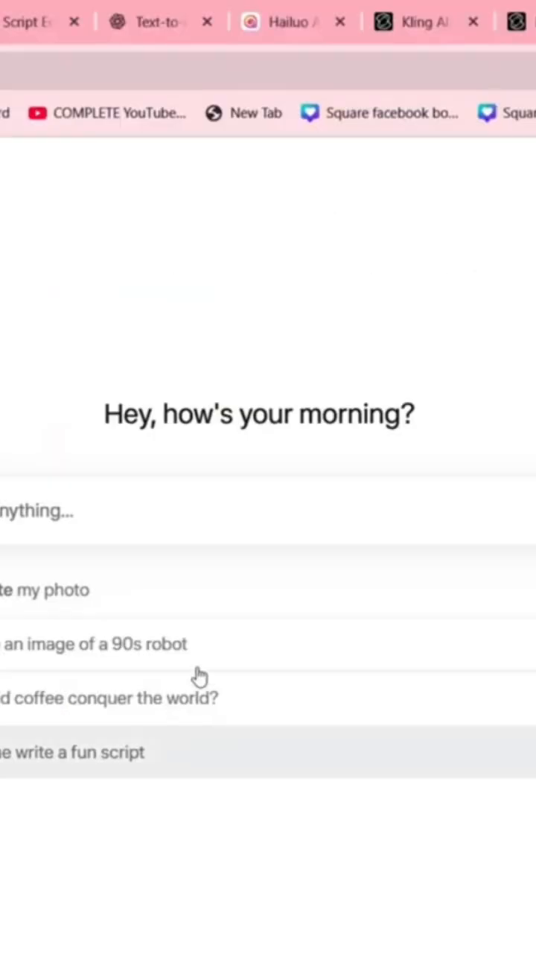
Paste the stardust lion prompt into the Ask anything box and send it for generation
right_click(200, 673)
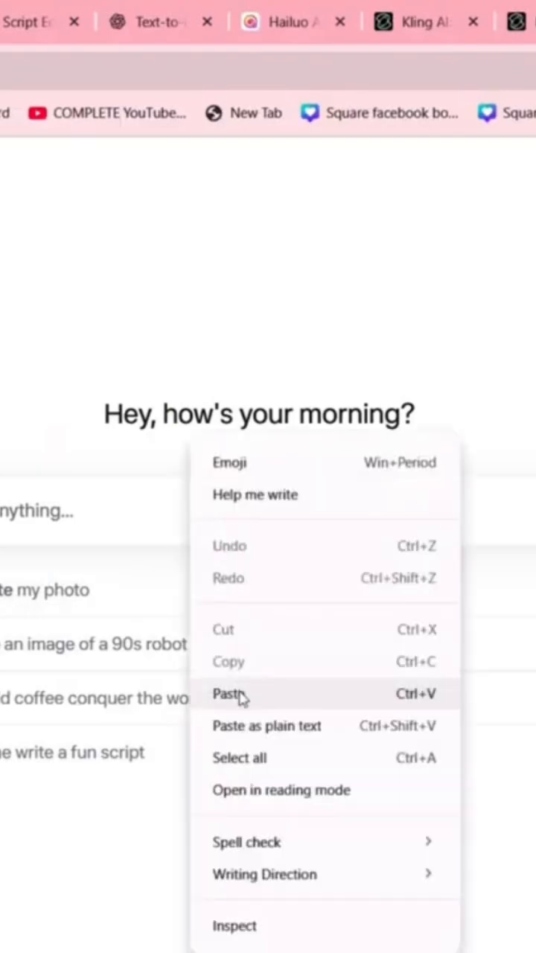
left_click(226, 694)
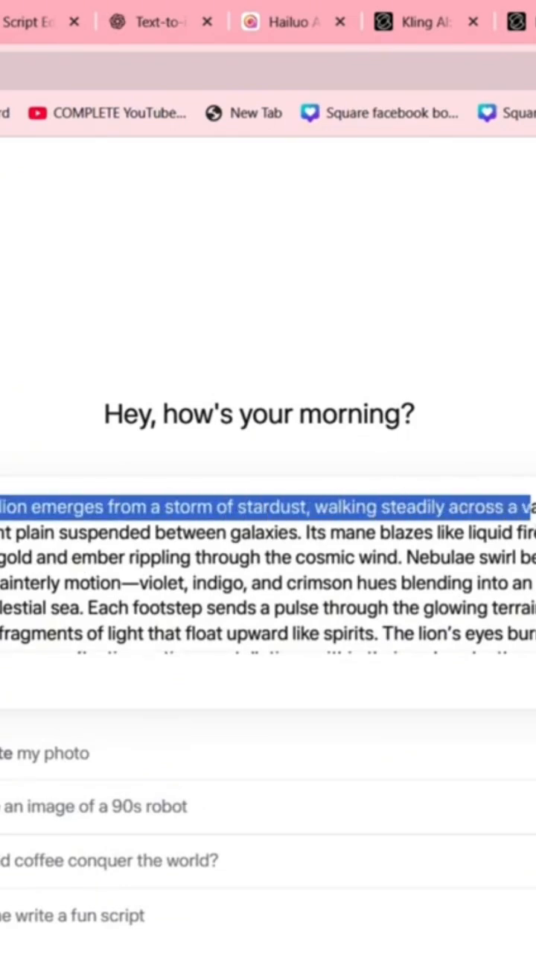
left_click(191, 584)
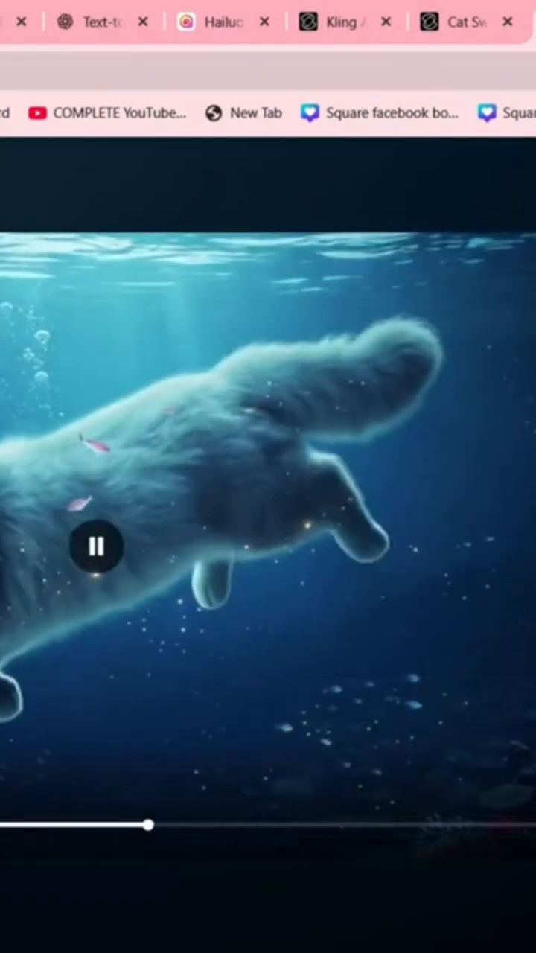
Play the second clip of the white cat walking underwater over sand among fish
left_click(95, 548)
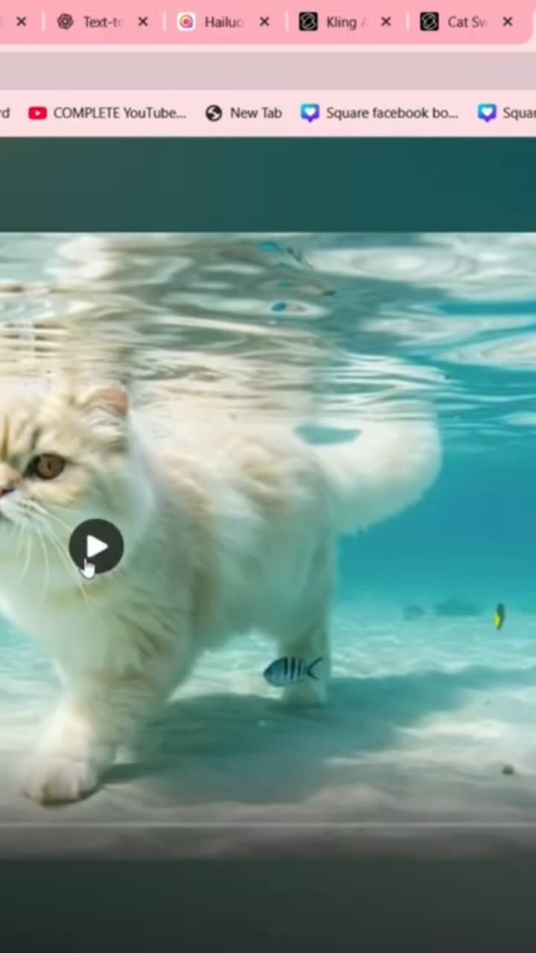
left_click(95, 545)
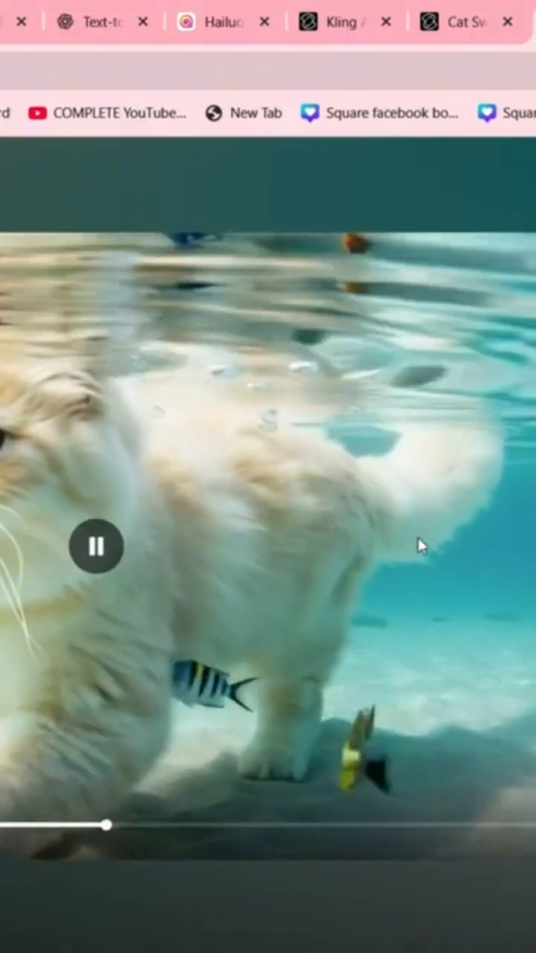